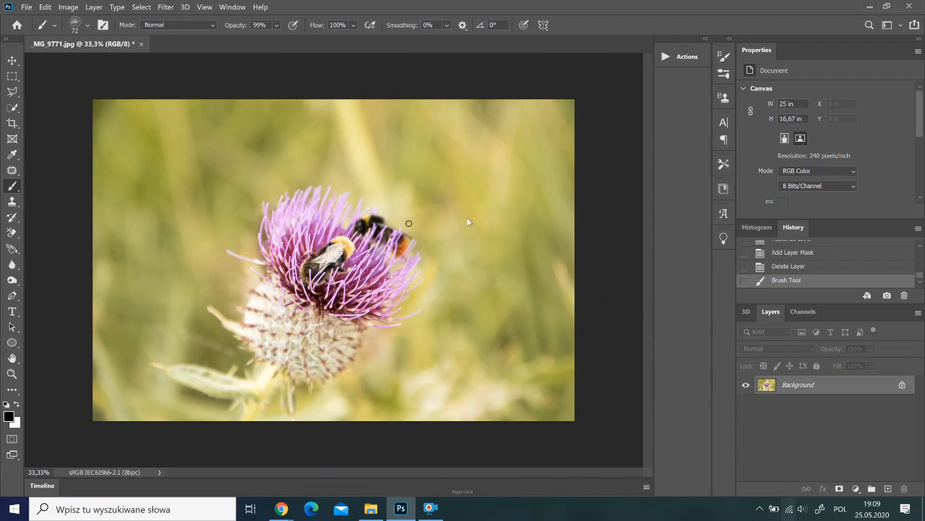
- Download the TURNIPKO WATERCOLOUR PACK.rar from Drive and return to Photoshop
click(474, 266)
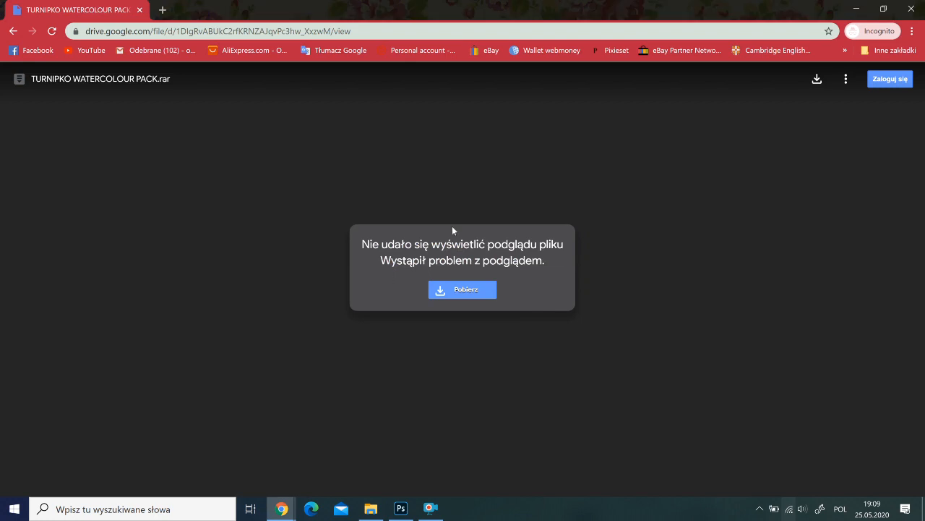
click(463, 289)
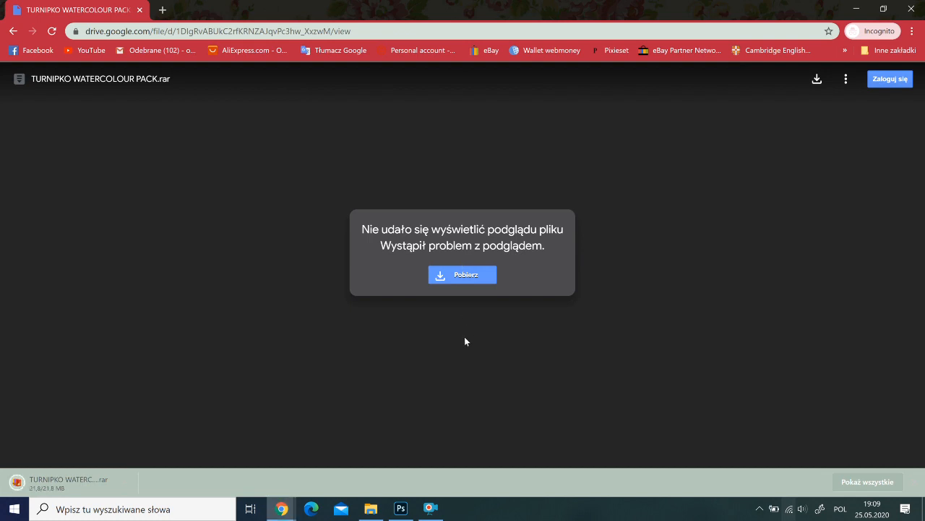
mouse_move(422, 348)
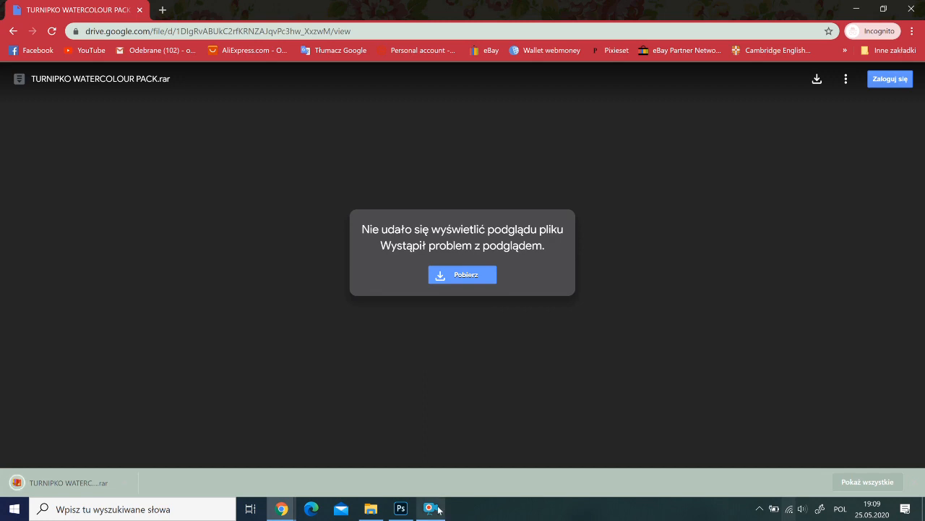
click(400, 509)
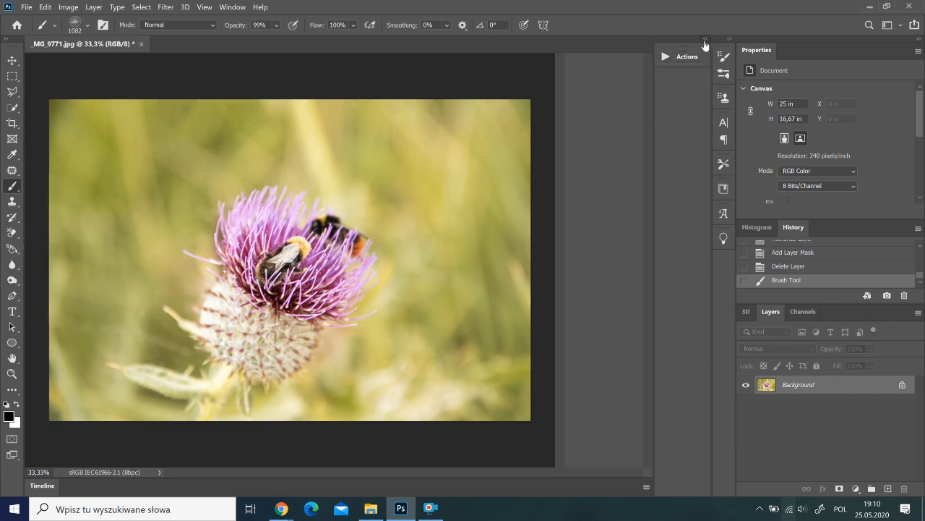
- Bring up the Load Actions dialog from the Actions panel menu
click(687, 56)
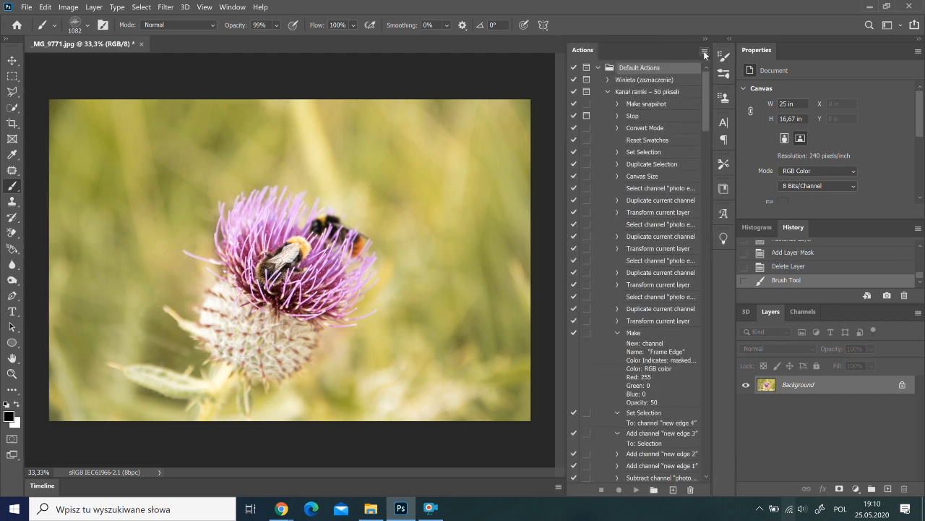
click(706, 55)
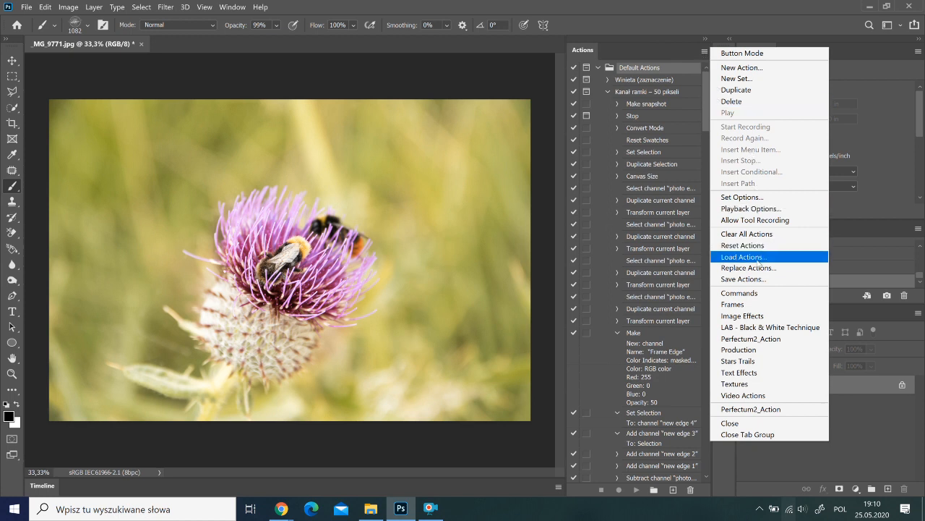
click(745, 258)
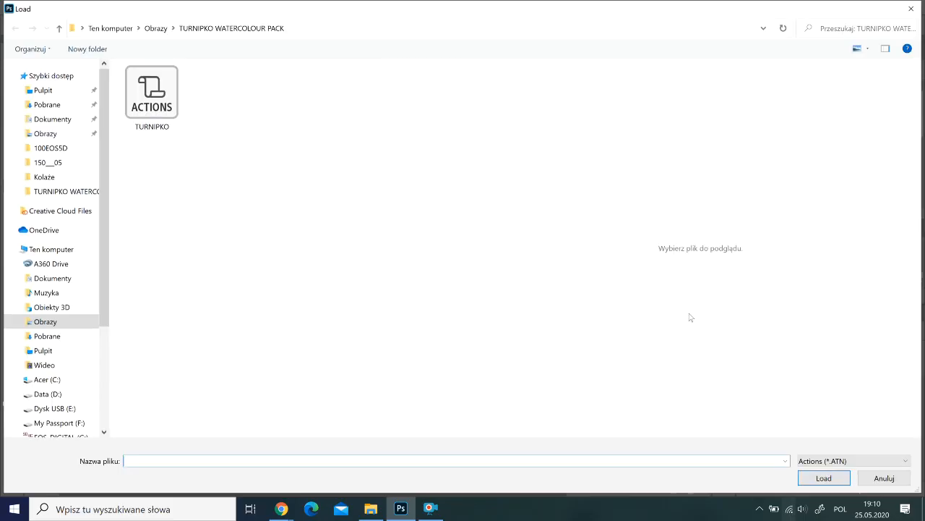
mouse_move(240, 117)
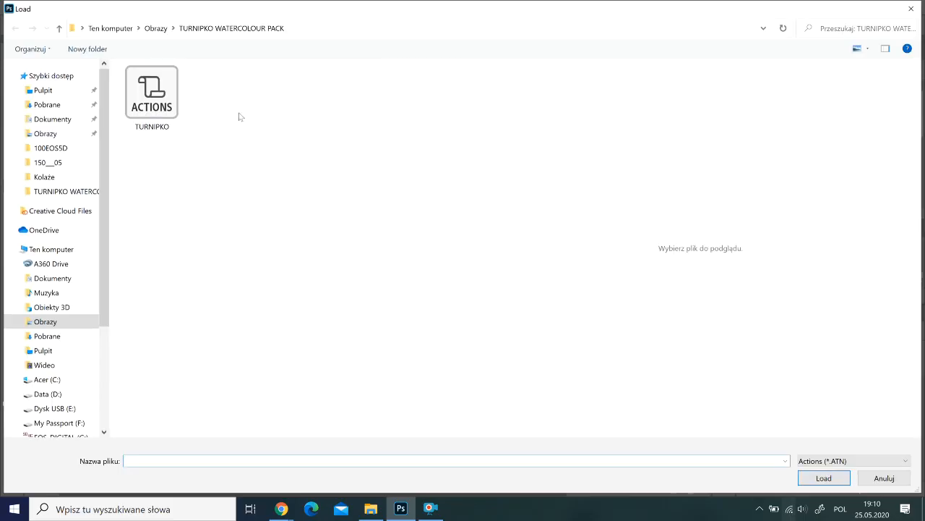
- Load the TURNIPKO.atn action set into the actions list
click(151, 94)
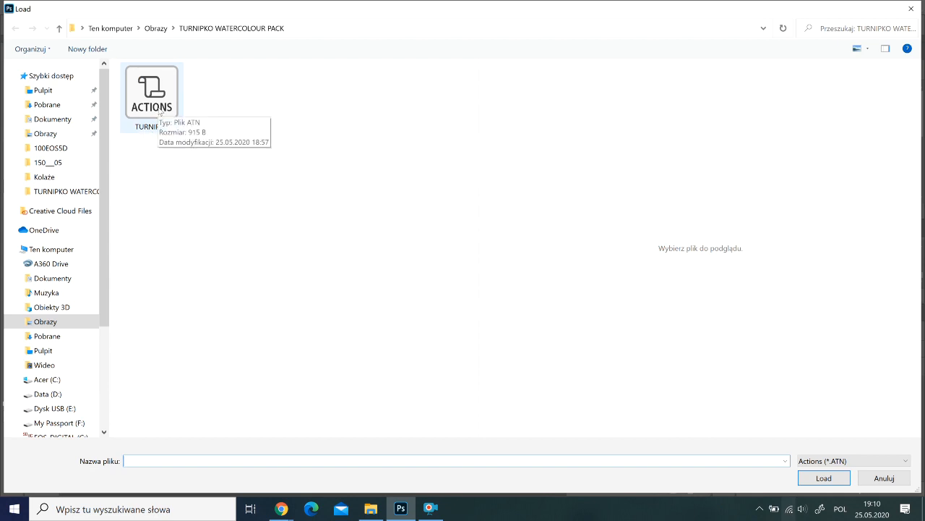
click(150, 94)
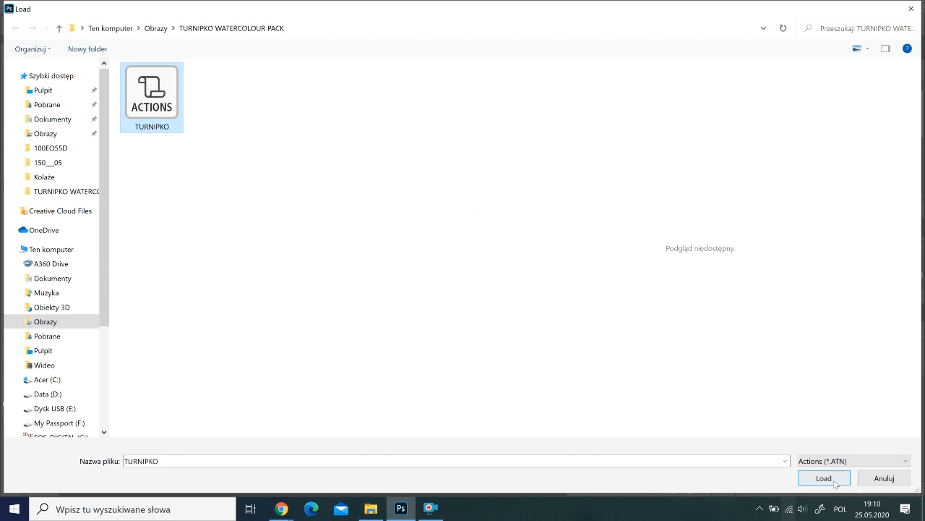
click(824, 477)
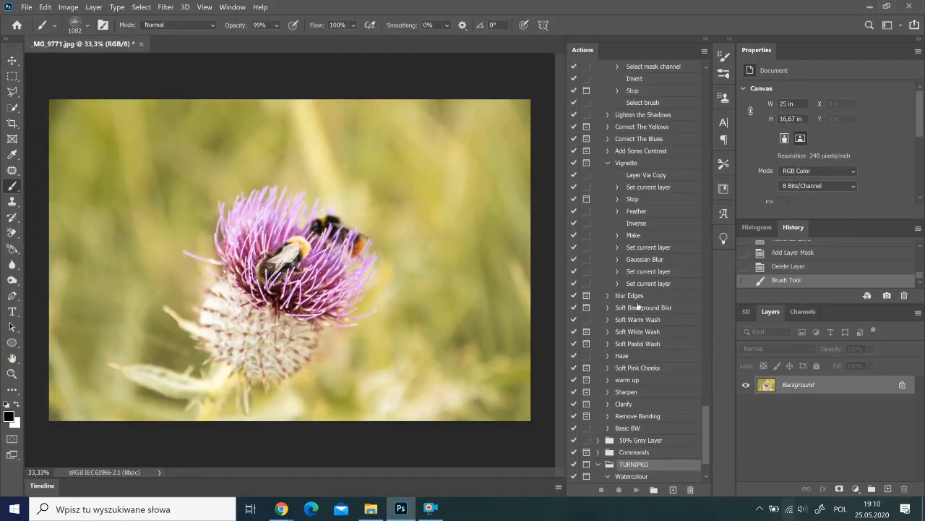
mouse_move(696, 451)
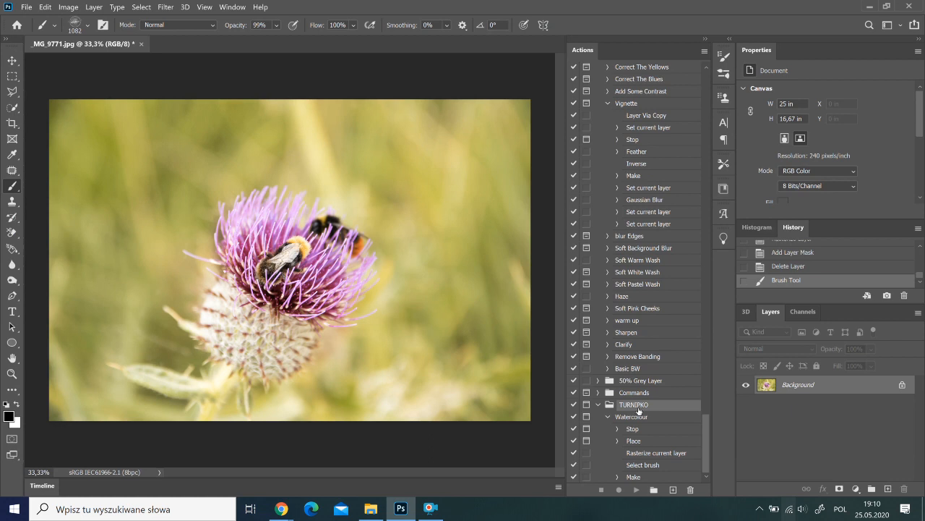
mouse_move(41, 13)
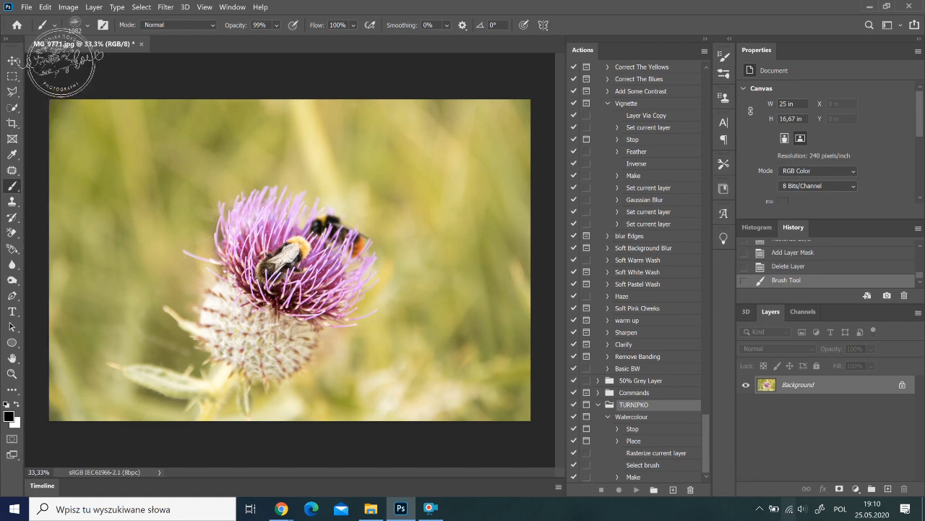
- Bring up the Import Brushes dialog from the brush preset options
click(65, 24)
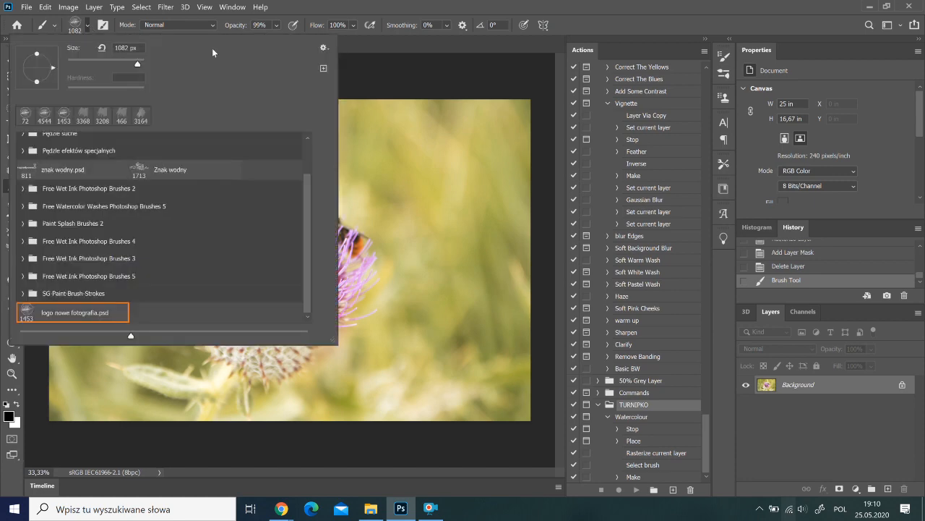
click(324, 47)
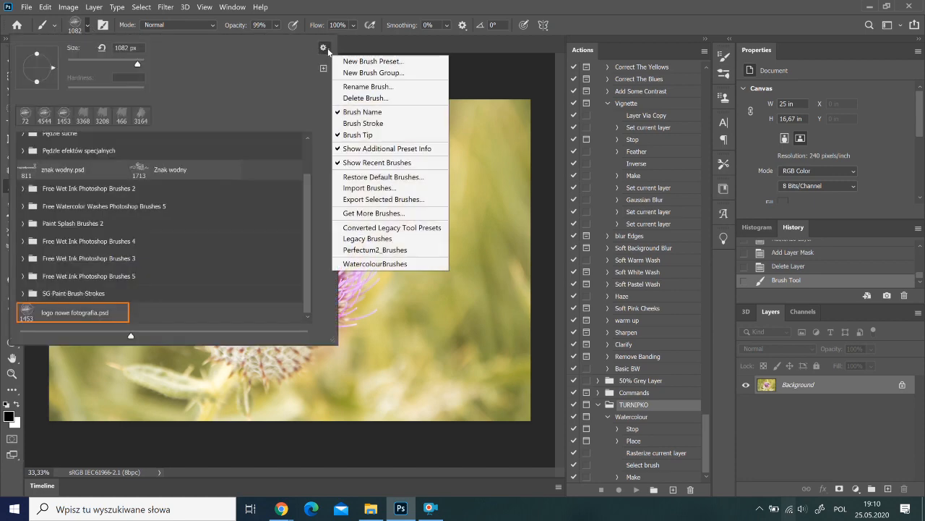
mouse_move(384, 176)
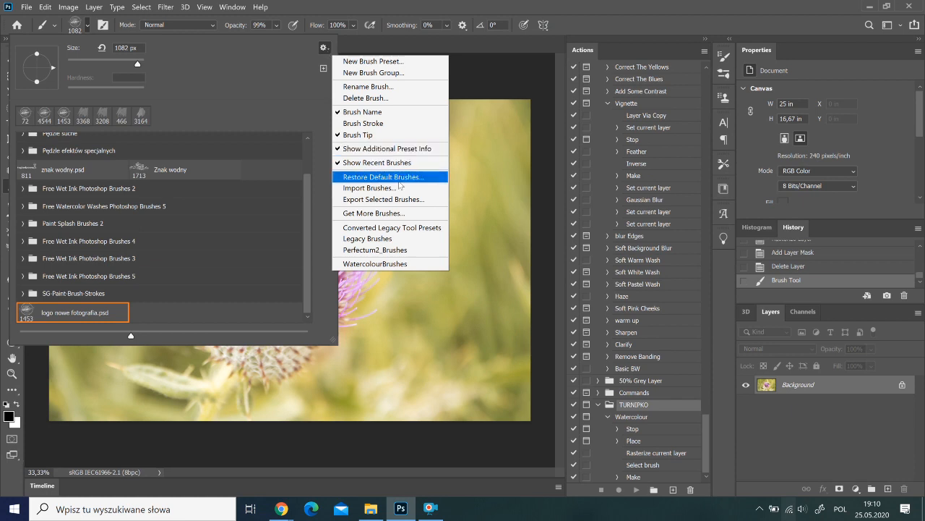
mouse_move(369, 188)
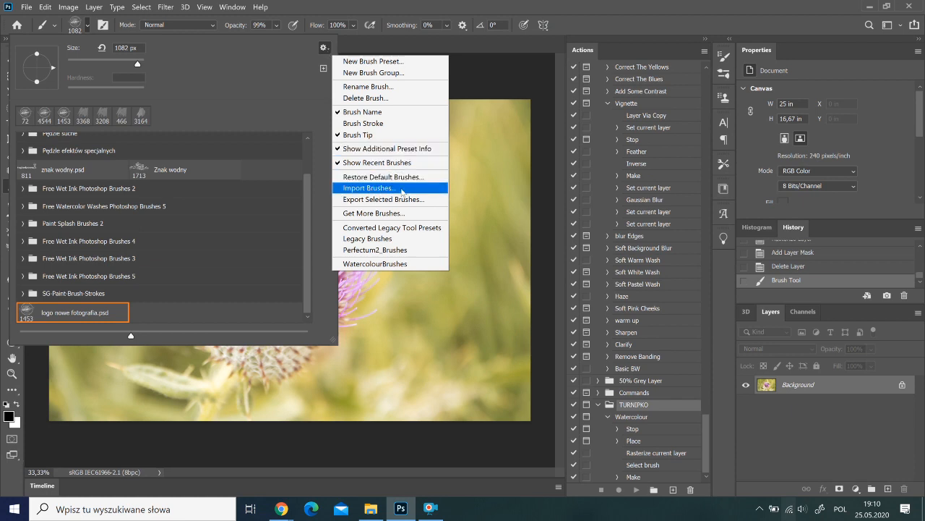
click(370, 188)
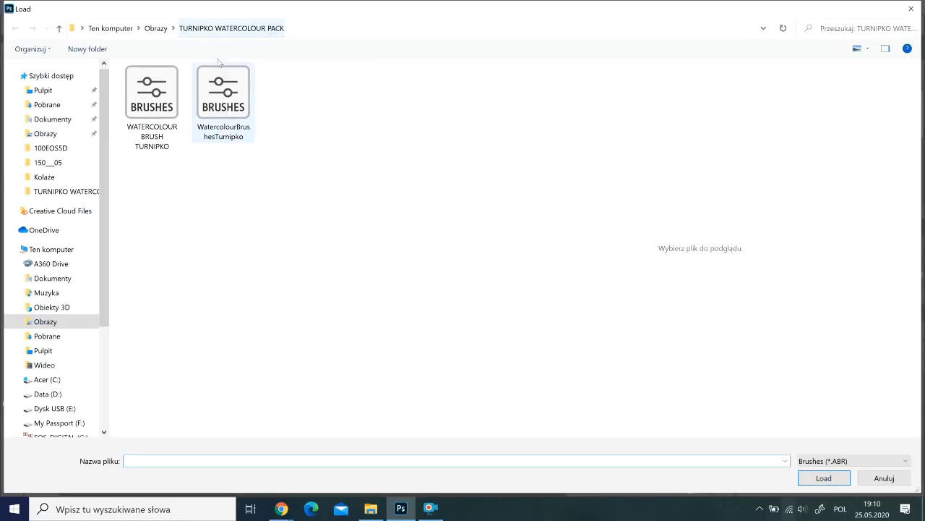
- Import the WATERCOLOUR BRUSH TURNIPKO.abr set into the brush presets
click(152, 93)
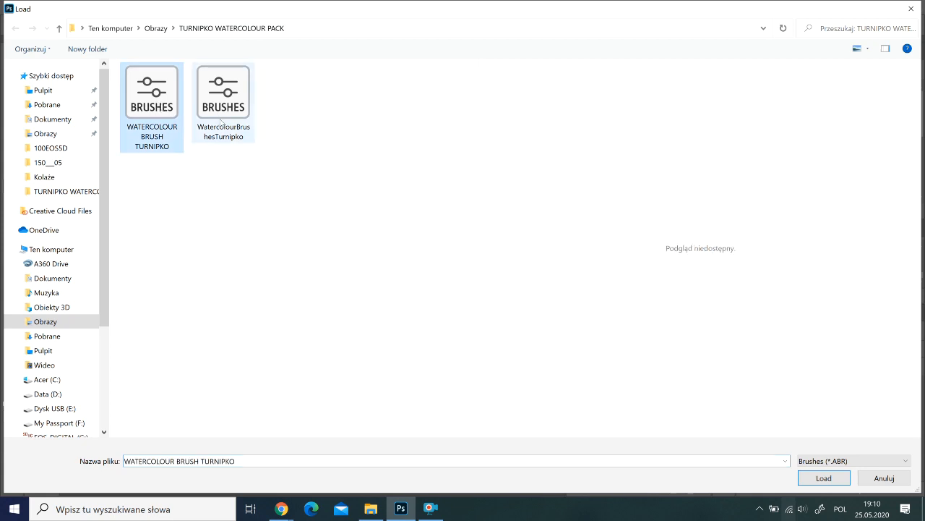
click(223, 90)
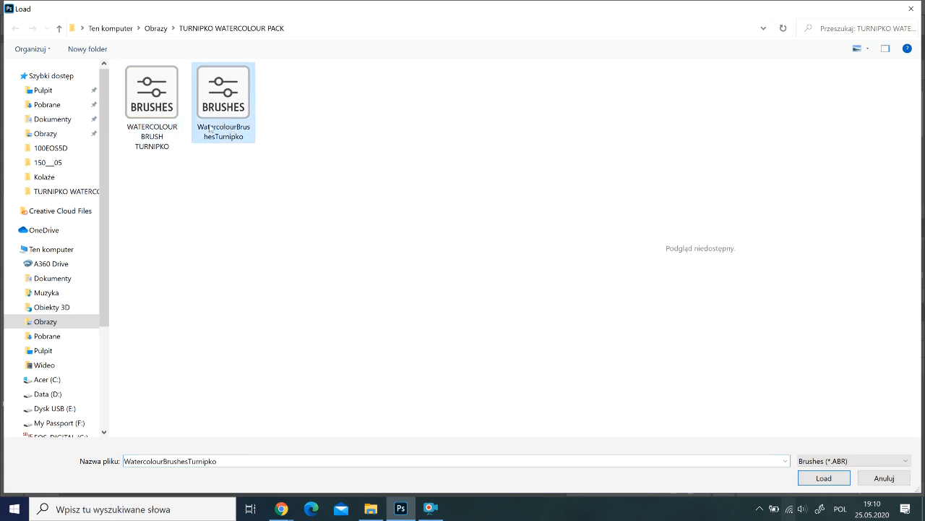
click(152, 92)
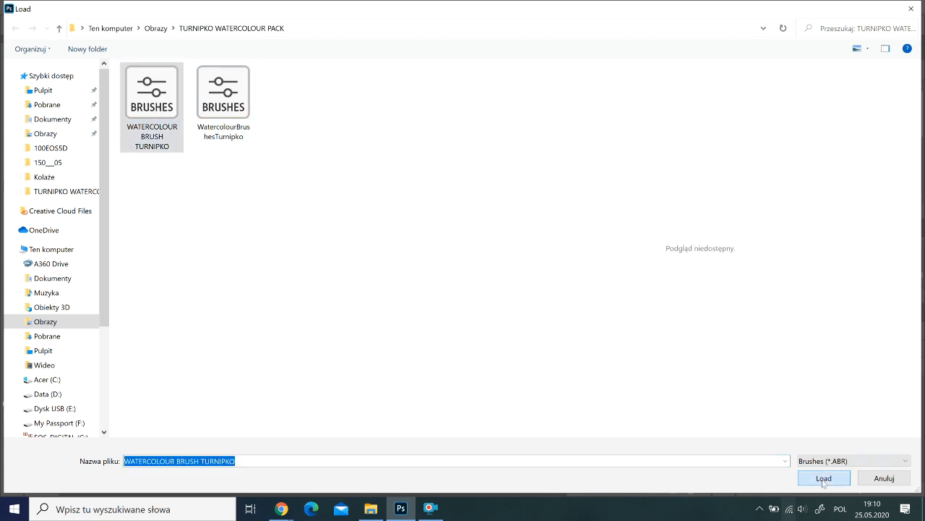
click(824, 477)
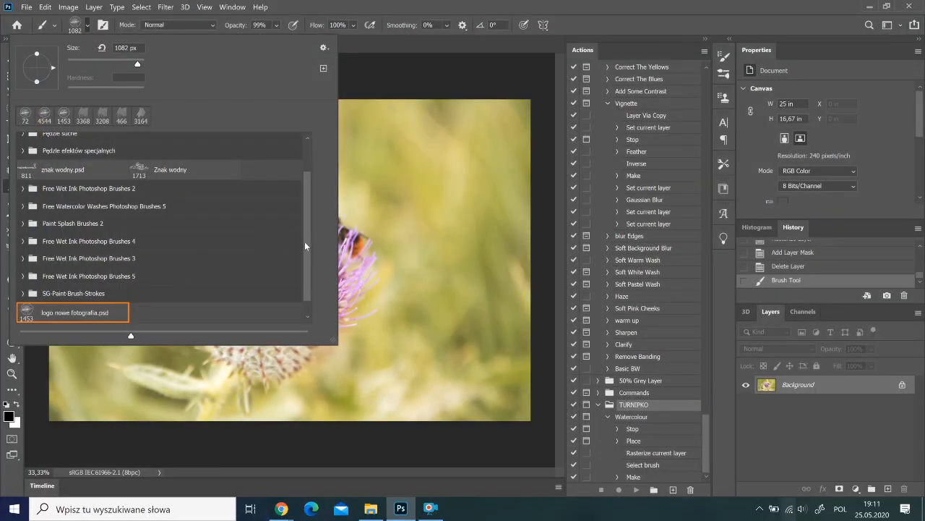
- Review the brush presets and reopen the brush preset options
scroll(down, 3)
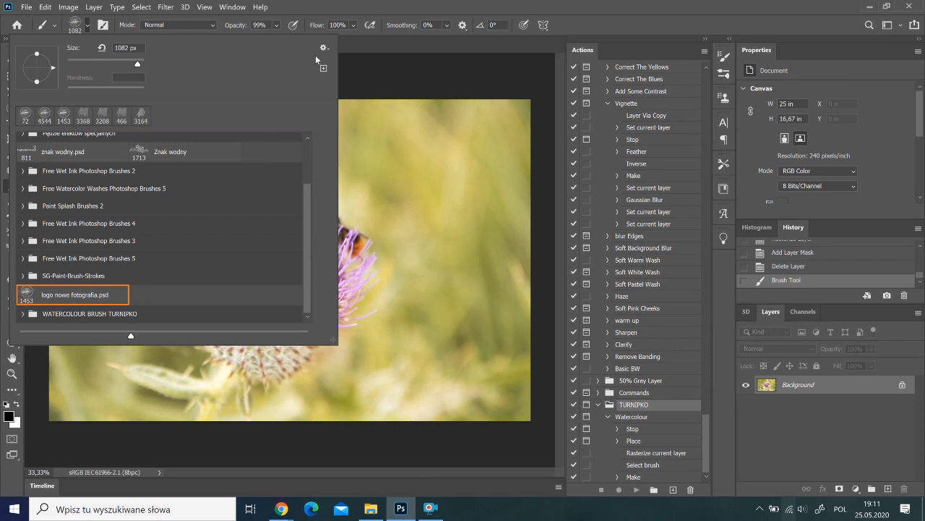
click(323, 48)
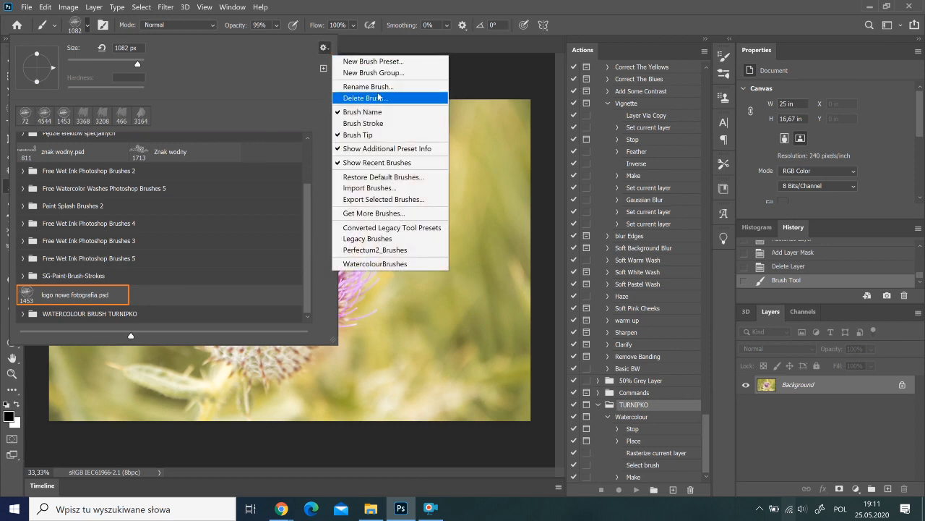
mouse_move(370, 188)
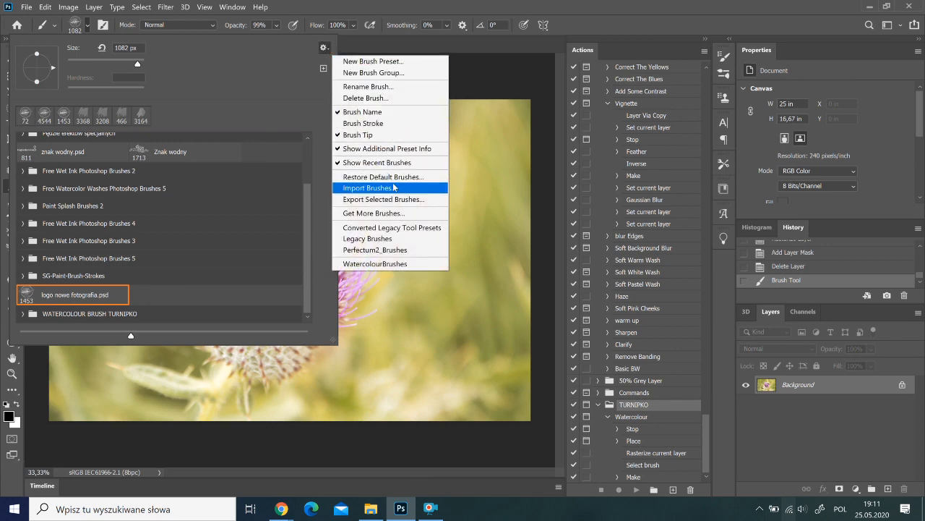
click(369, 188)
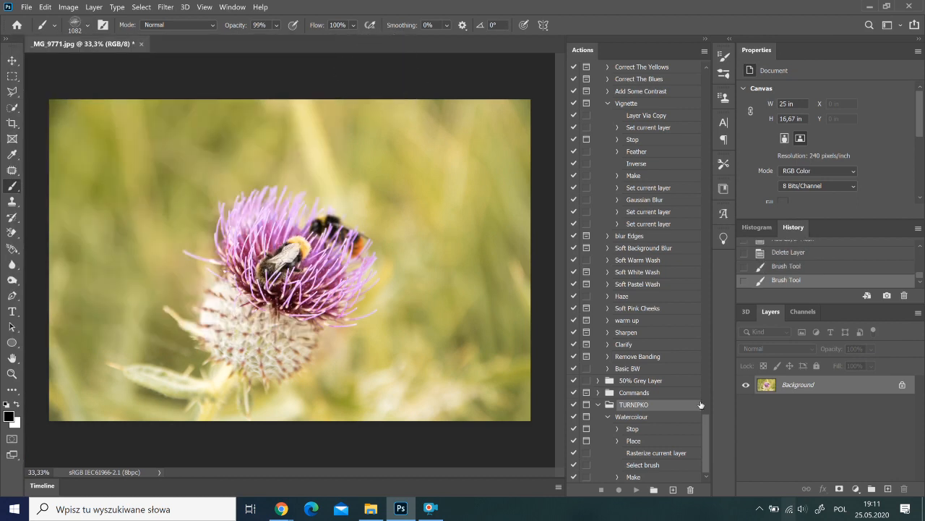
mouse_move(633, 410)
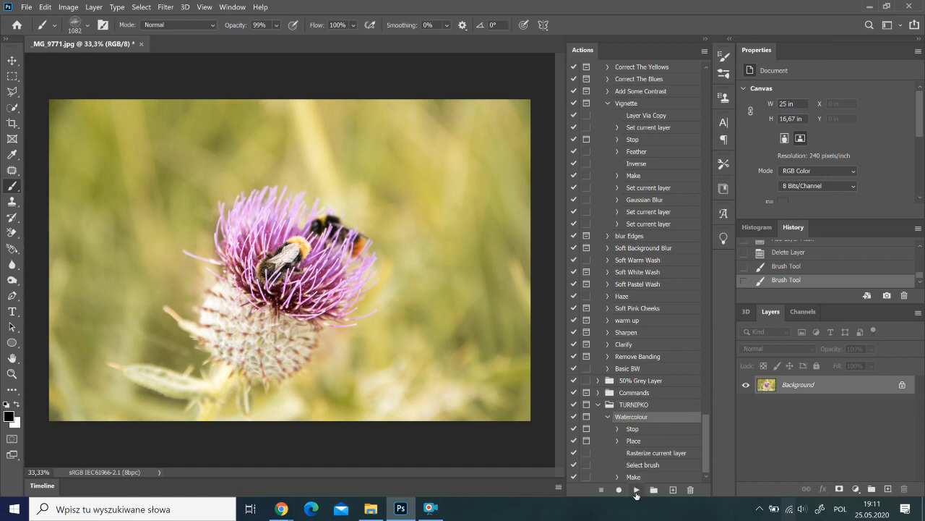
- Play the Watercolour action and choose the TURNIPKOWatercolour paper image to place
click(636, 488)
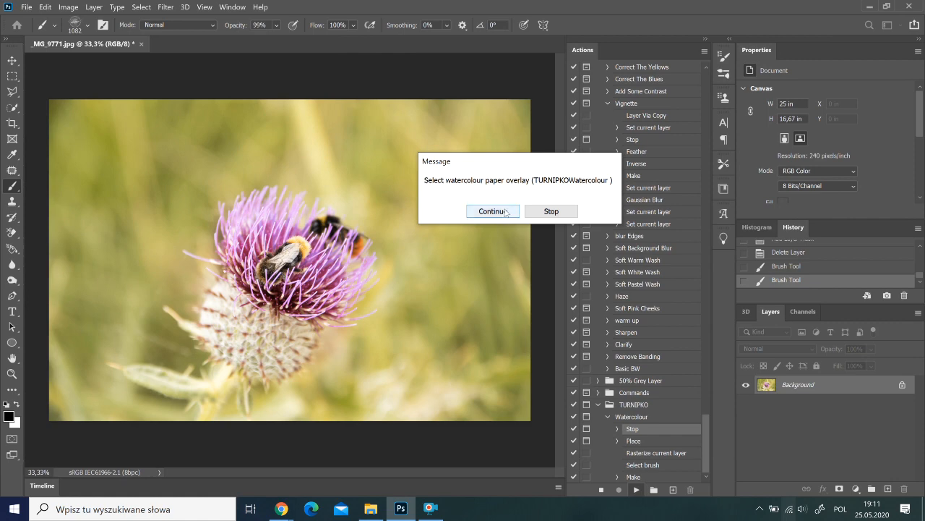
click(492, 211)
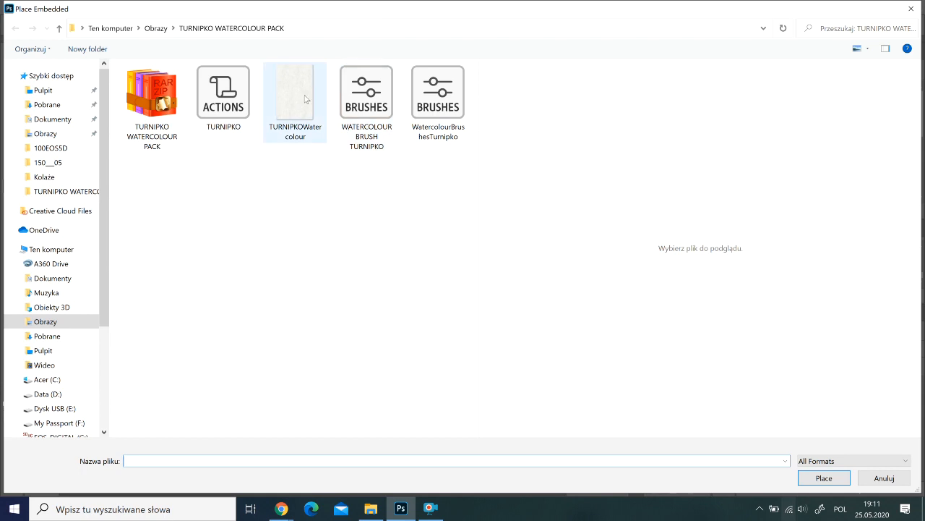
mouse_move(296, 95)
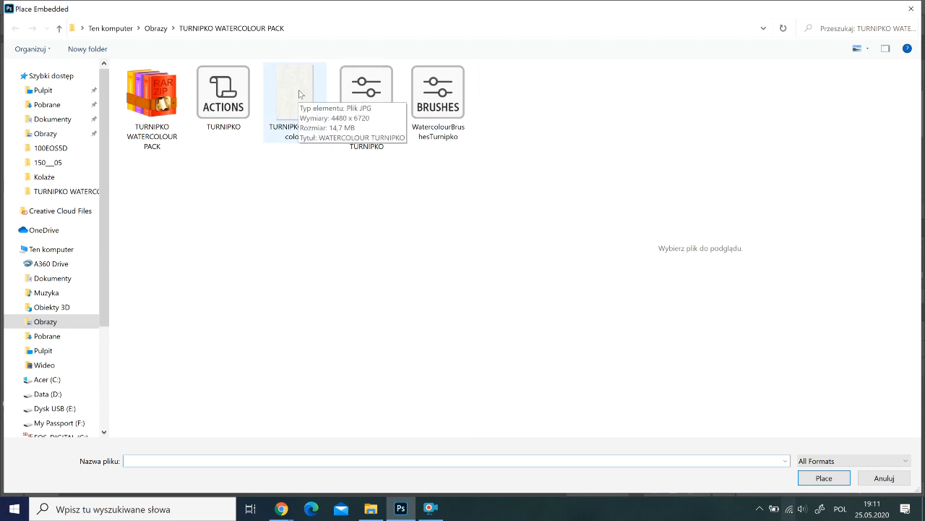
click(295, 93)
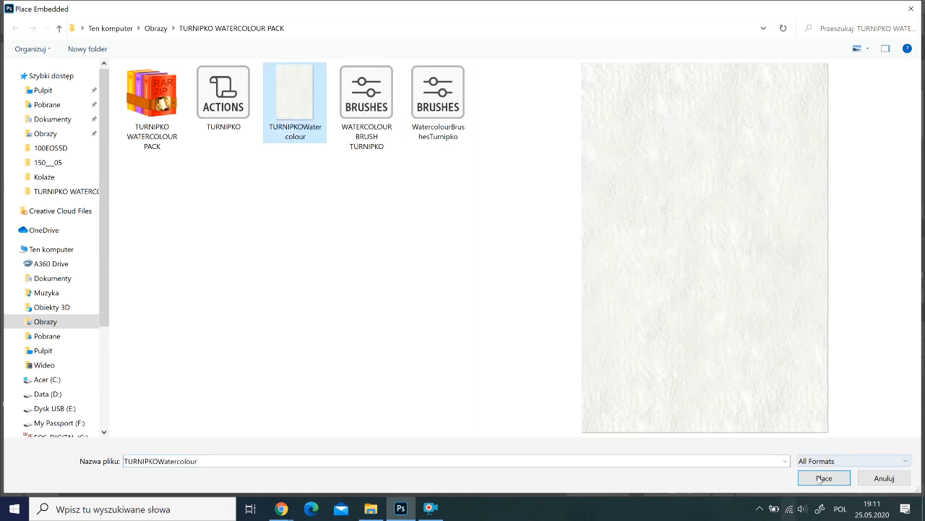
- Place the paper image rotated 90° clockwise and stretched to cover the canvas
click(824, 477)
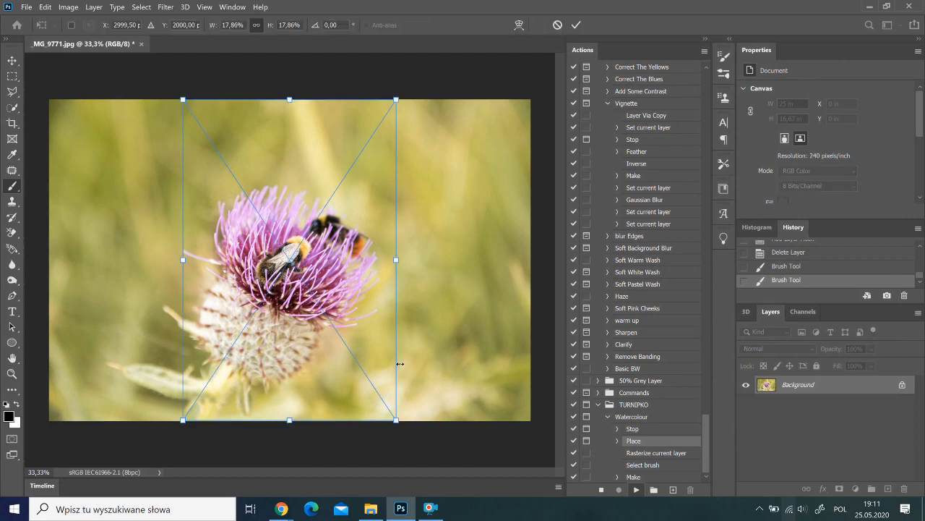
right_click(289, 253)
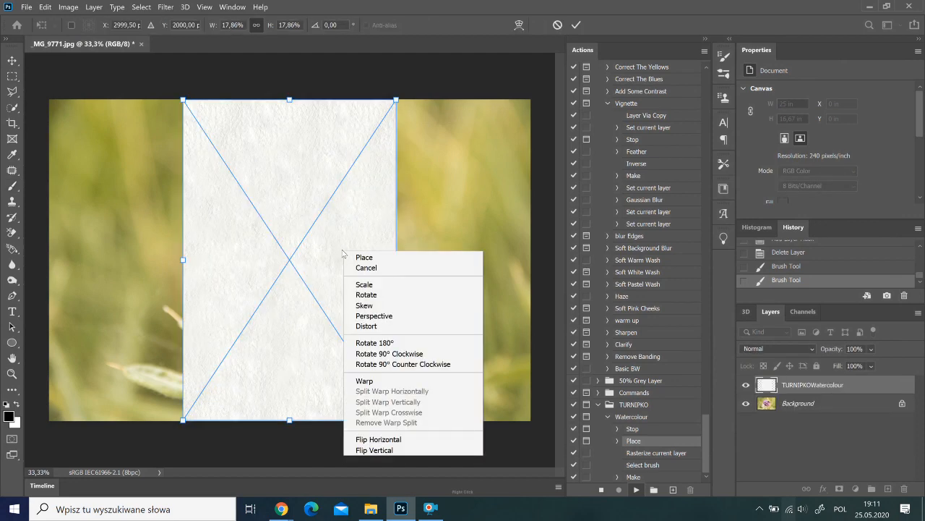
mouse_move(389, 353)
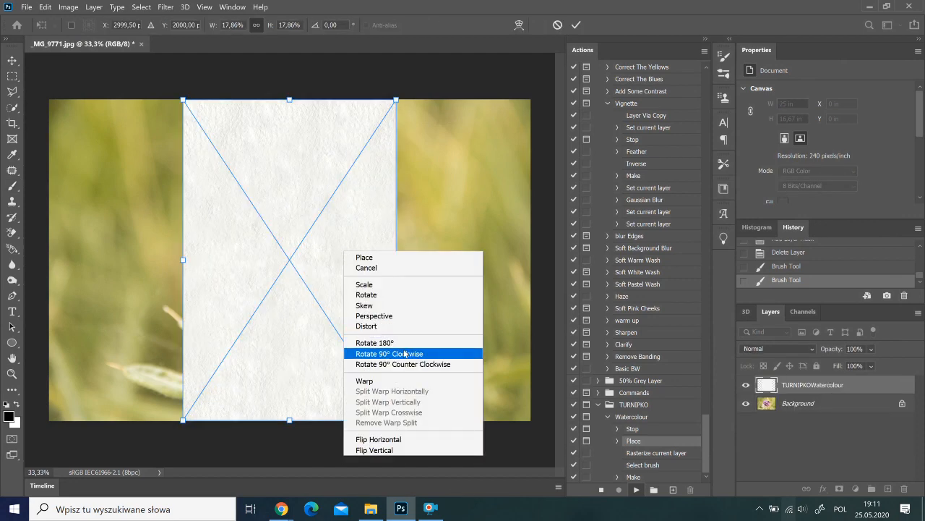
click(389, 352)
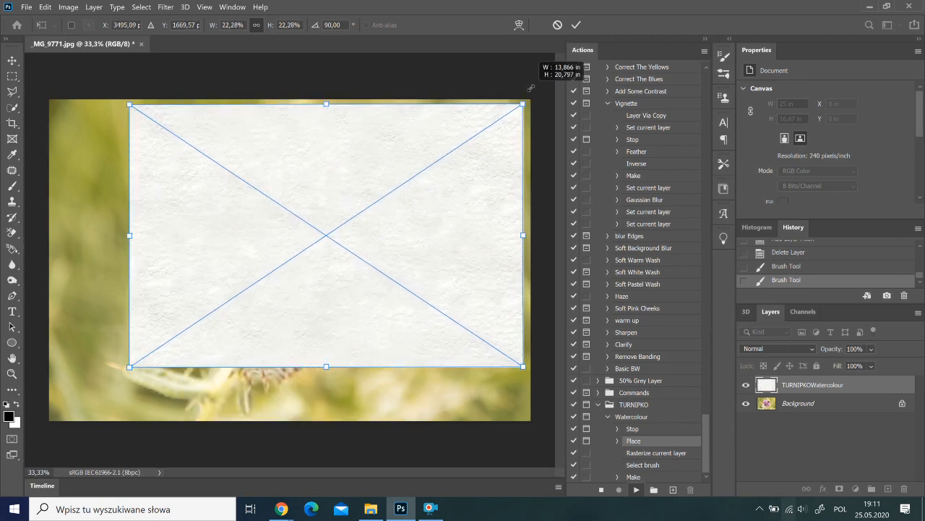
drag(130, 367, 72, 405)
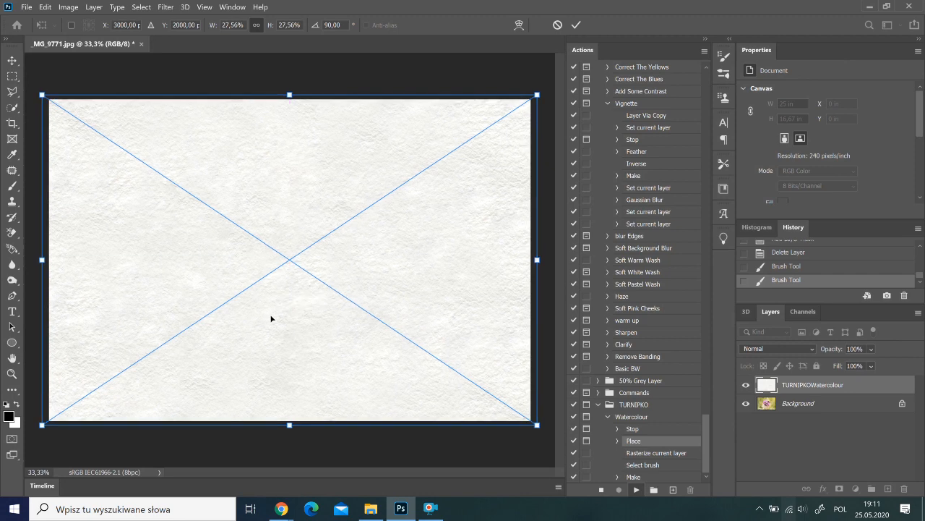
click(576, 24)
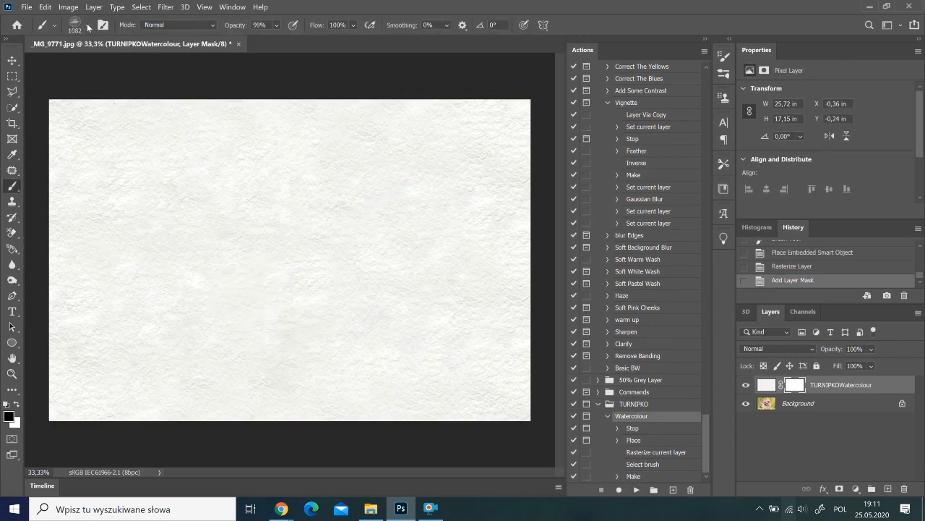
- Paint on the paper mask with watercolour brush 14, then switch to brush 12
click(88, 28)
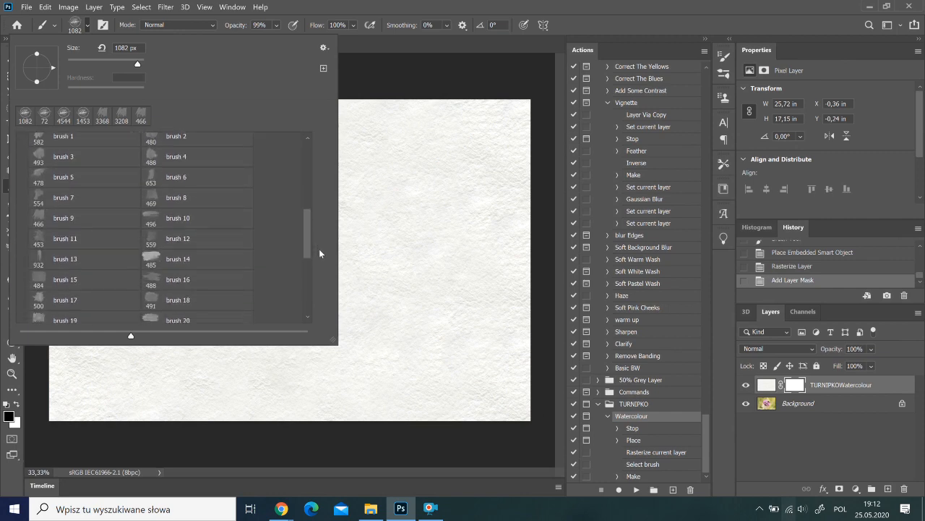
click(195, 257)
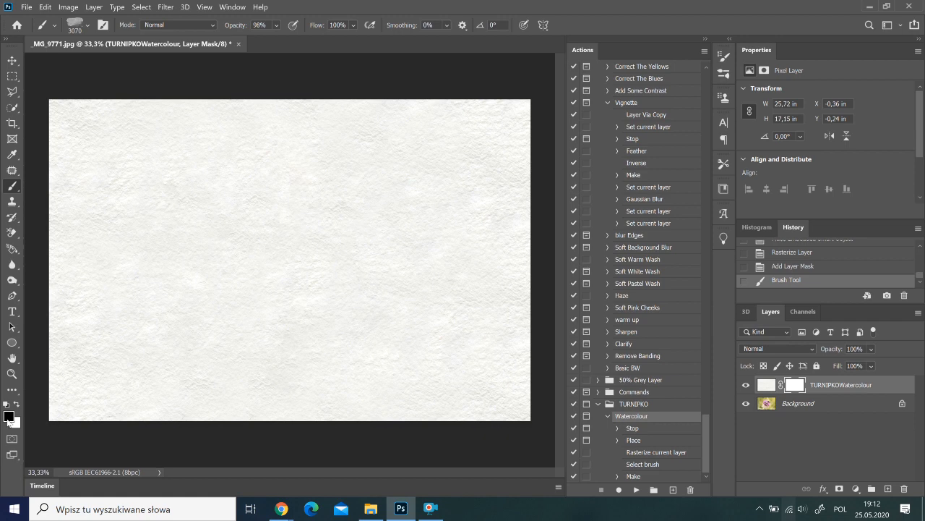
mouse_move(11, 418)
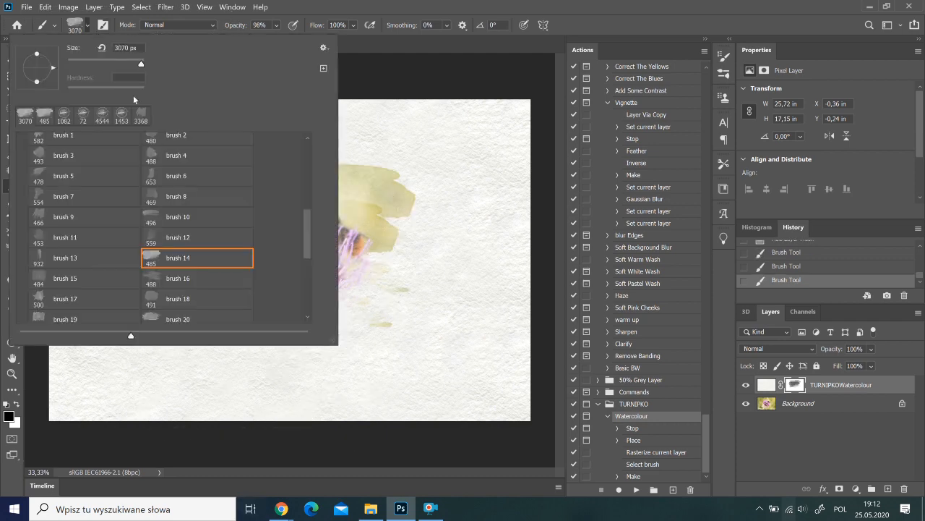
click(197, 237)
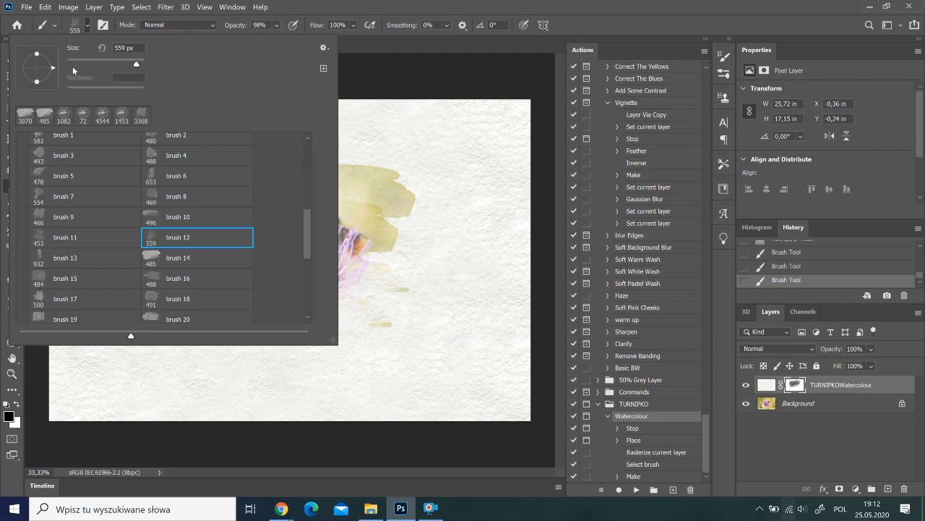